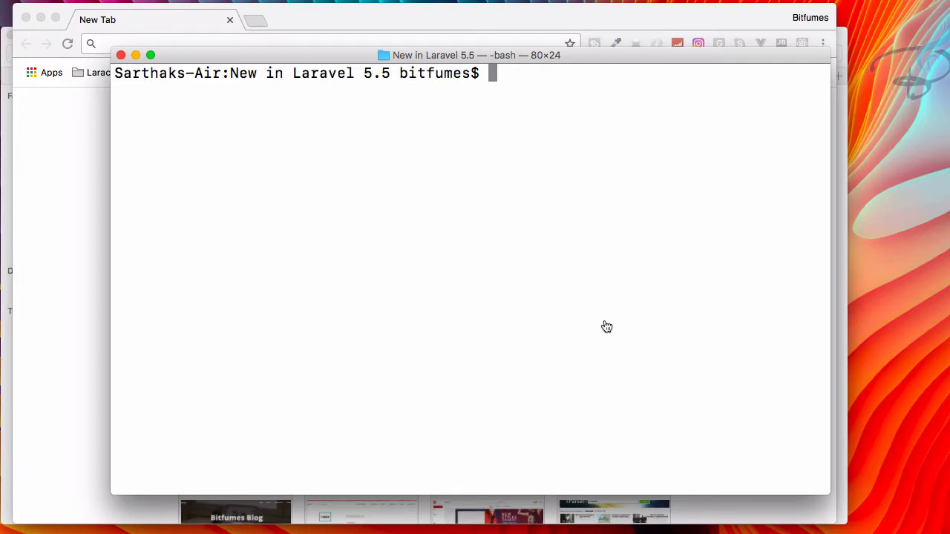
pyautogui.moveTo(479, 296)
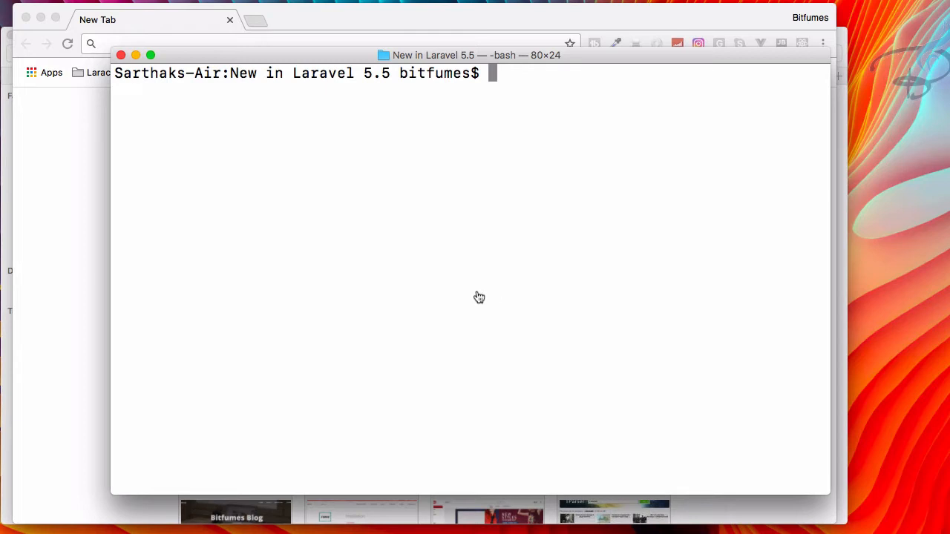
pyautogui.moveTo(120, 272)
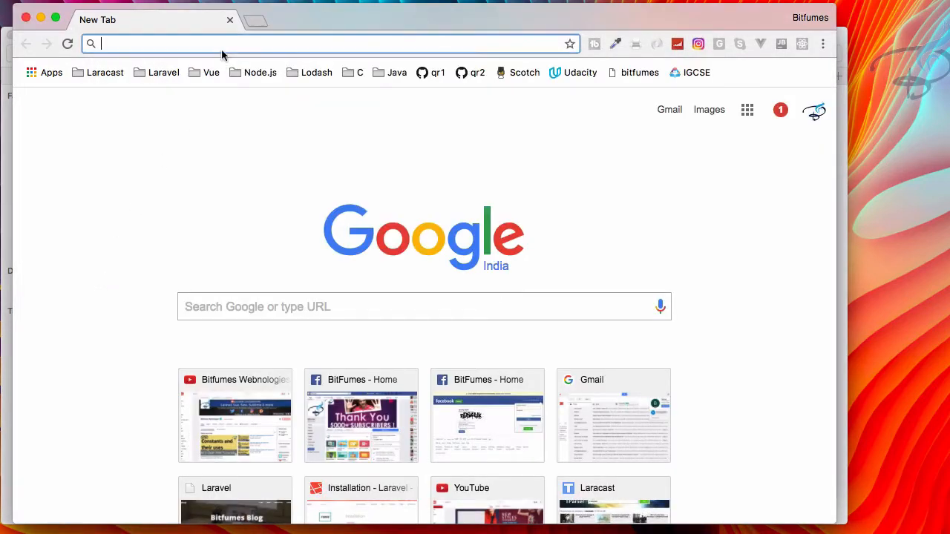
# Step: Navigate to the github.com/laravel/socialite repository and scroll into its README
pyautogui.write('socialblade.com')
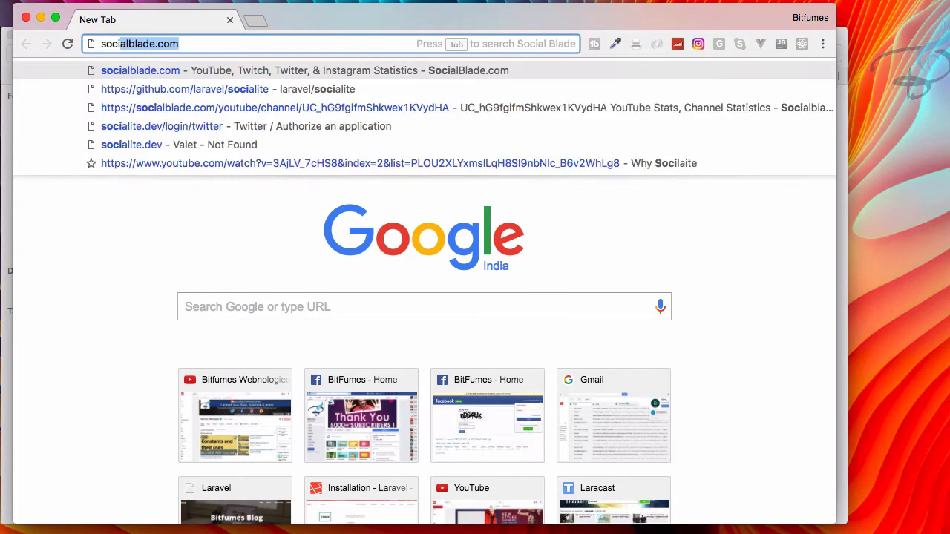
pyautogui.click(184, 89)
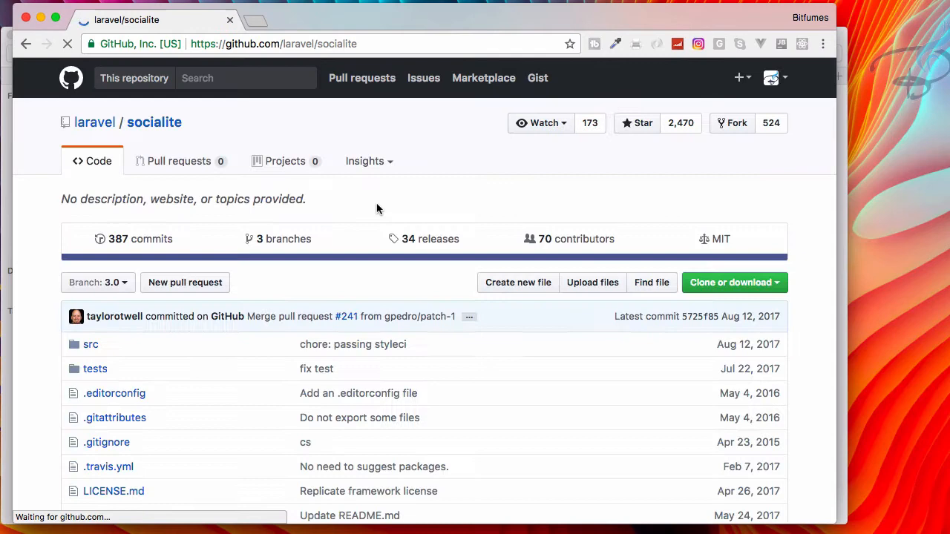
pyautogui.scroll(-3)
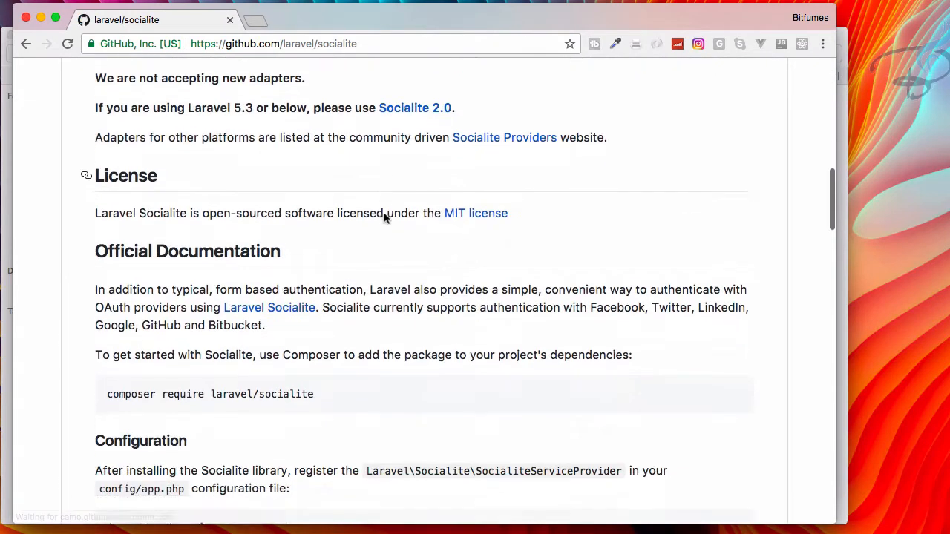
pyautogui.scroll(-3)
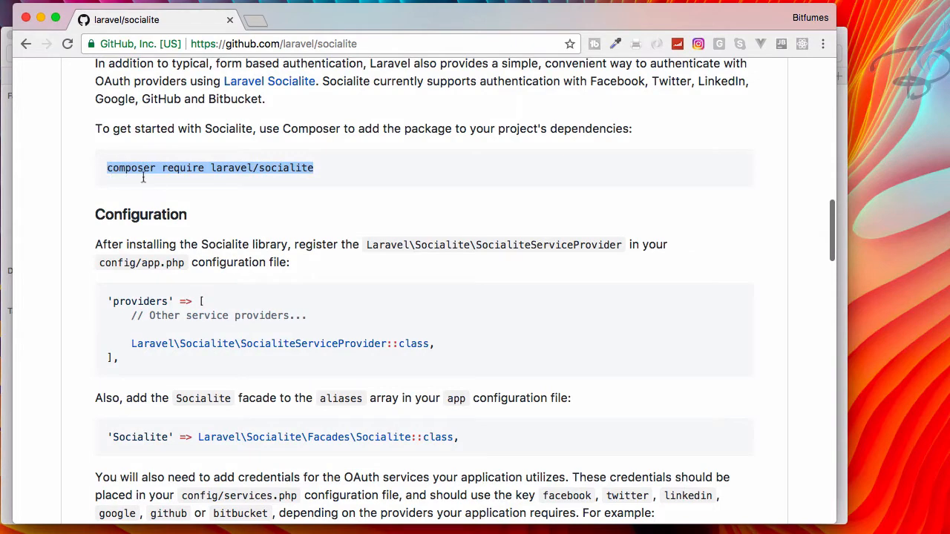
# Step: Read the README's Composer install, Official Documentation and Configuration sections
pyautogui.scroll(-3)
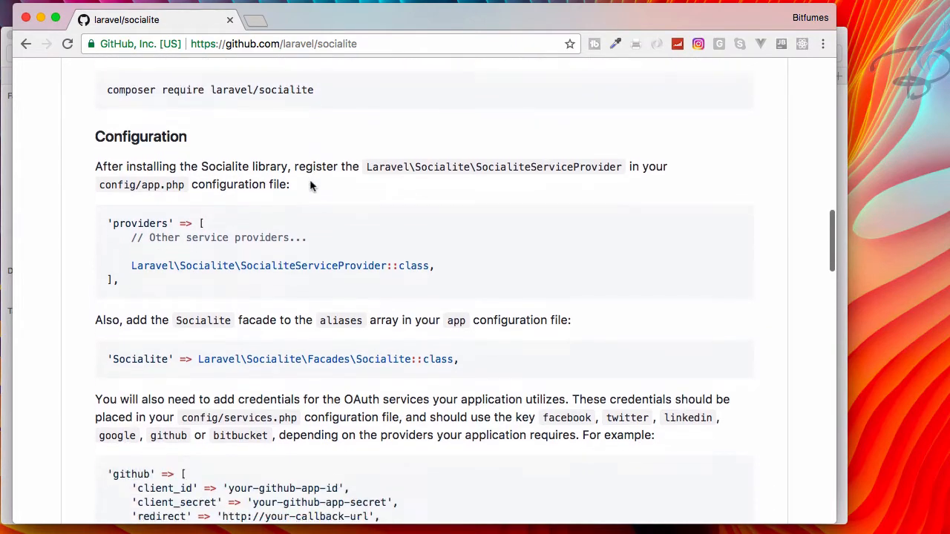
pyautogui.scroll(-3)
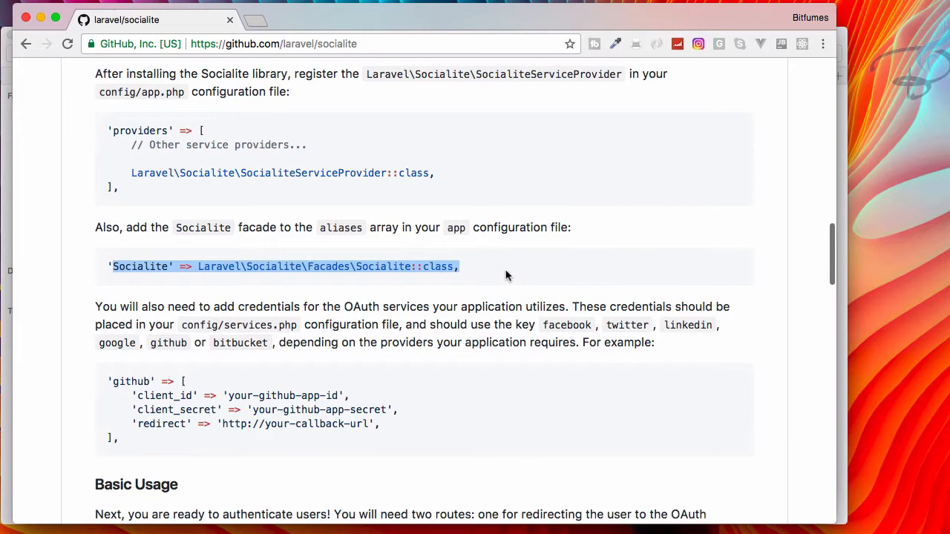
pyautogui.scroll(3)
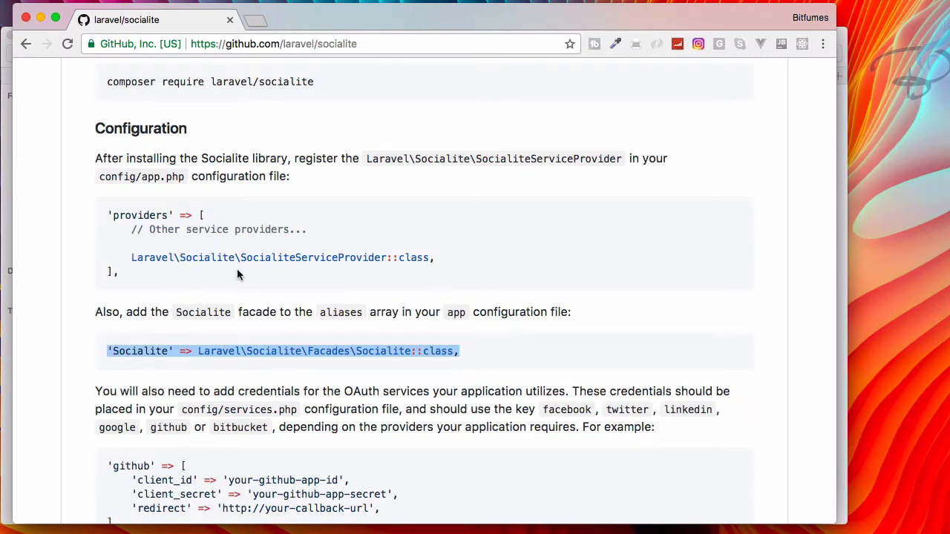
pyautogui.moveTo(109, 221)
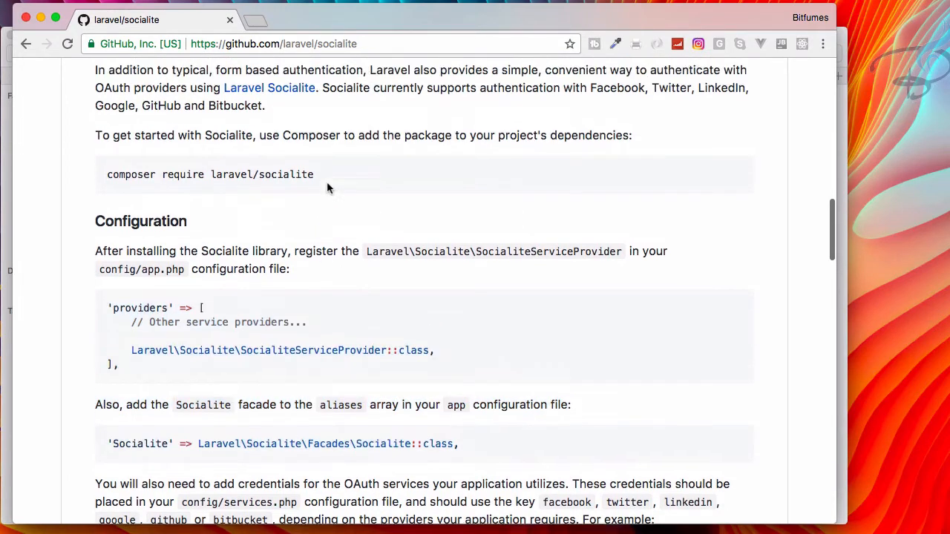
pyautogui.scroll(3)
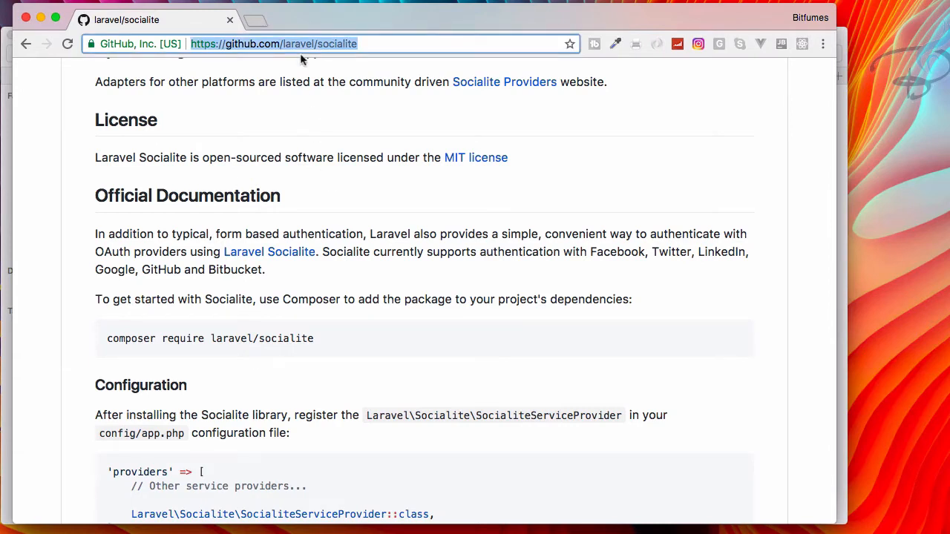
# Step: Find the laravel-frontend-presets/bulma repo from the address bar and read its Usage steps for Laravel 5.5
pyautogui.write('bumla fronten')
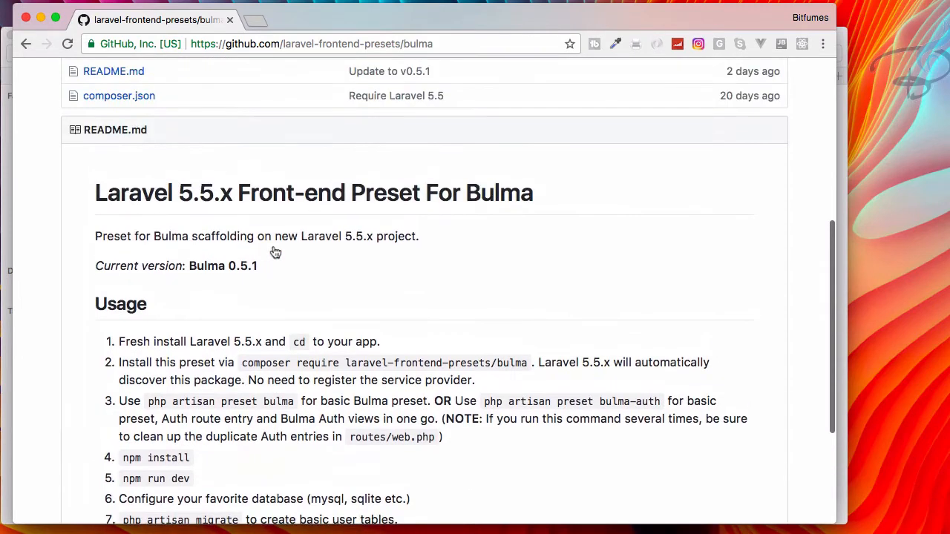
pyautogui.scroll(-3)
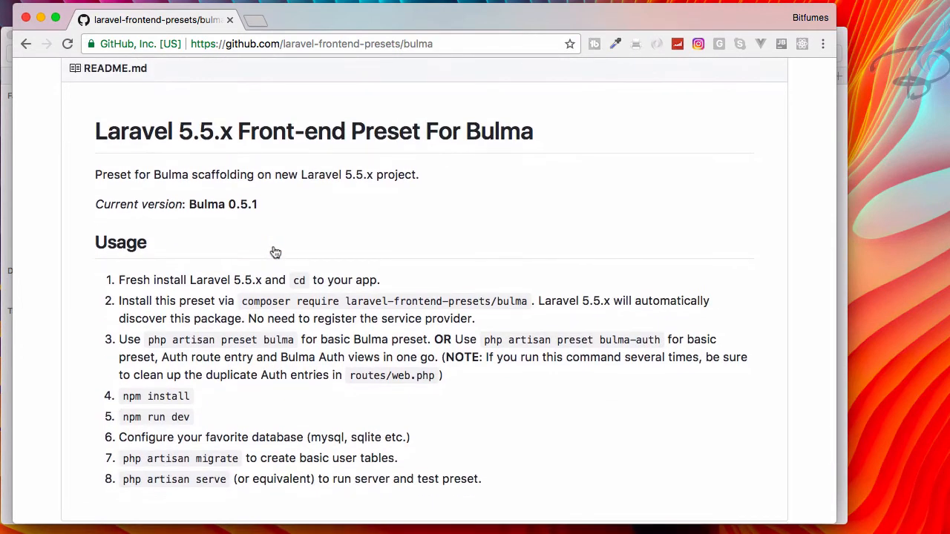
pyautogui.scroll(-3)
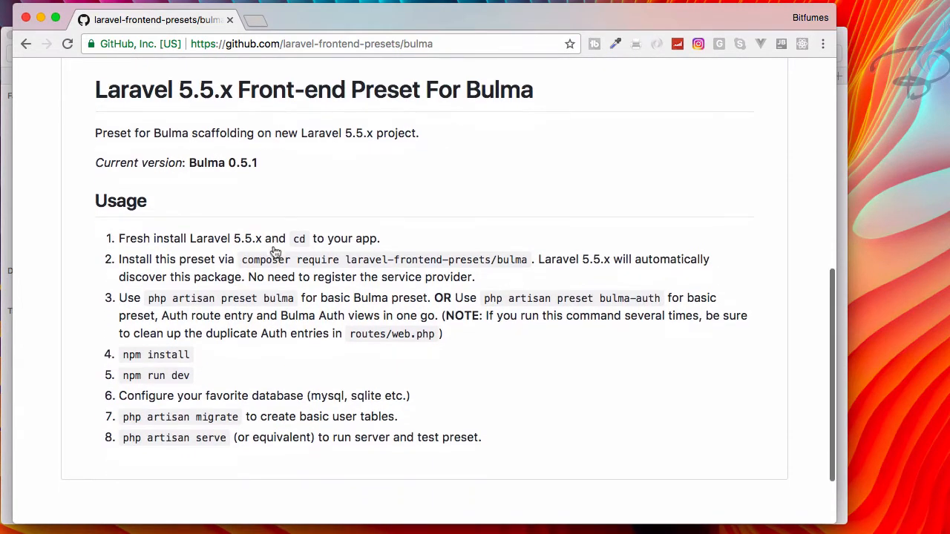
pyautogui.scroll(-3)
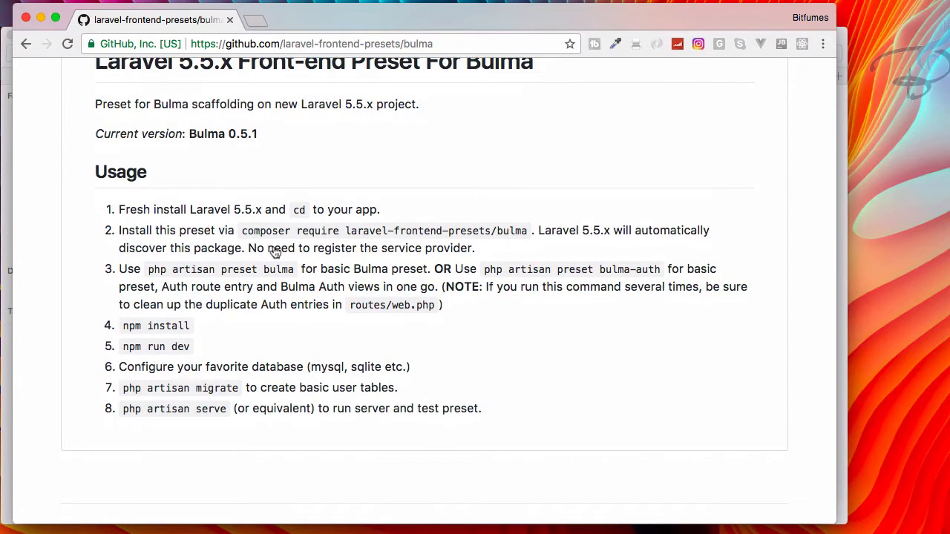
pyautogui.moveTo(386, 265)
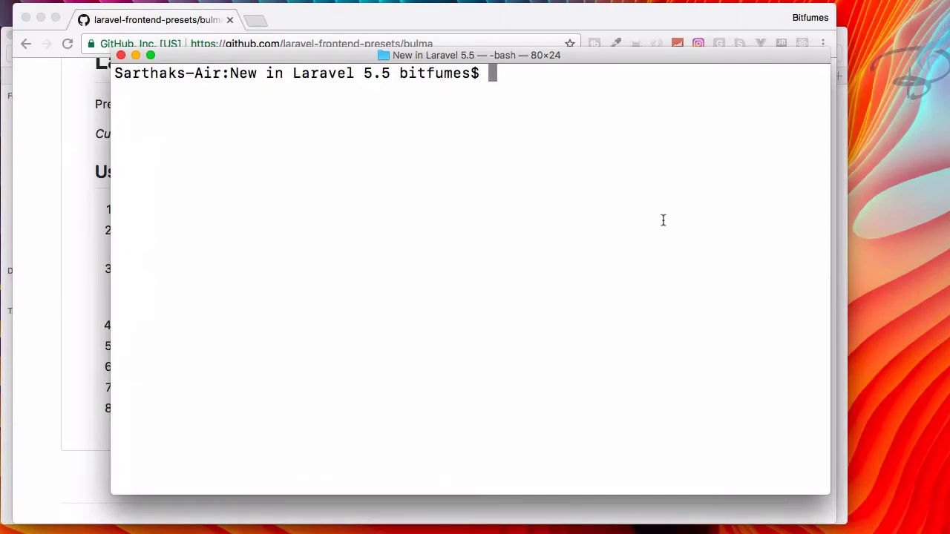
# Step: Run laravel new l55 --dev to create the app, then attempt php artisan key:generate
pyautogui.write('laravel')
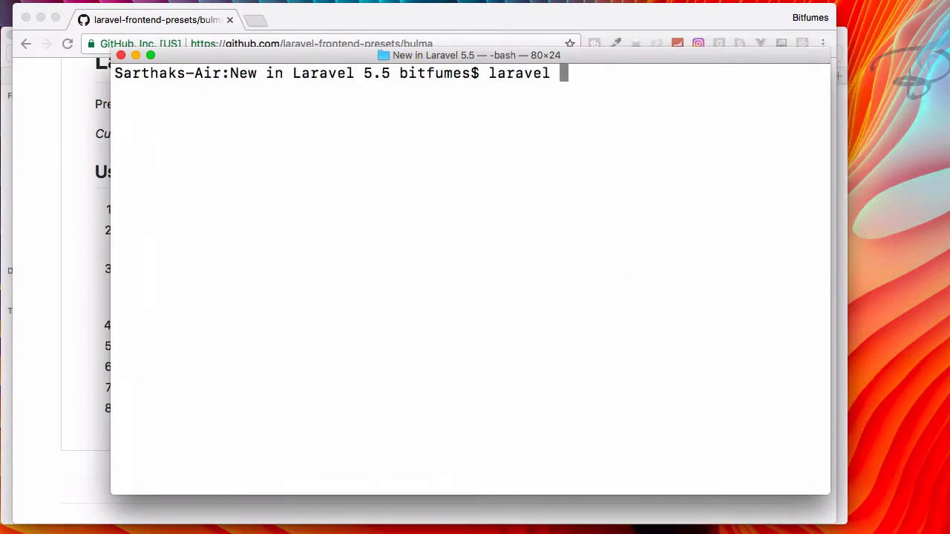
pyautogui.write('new l55')
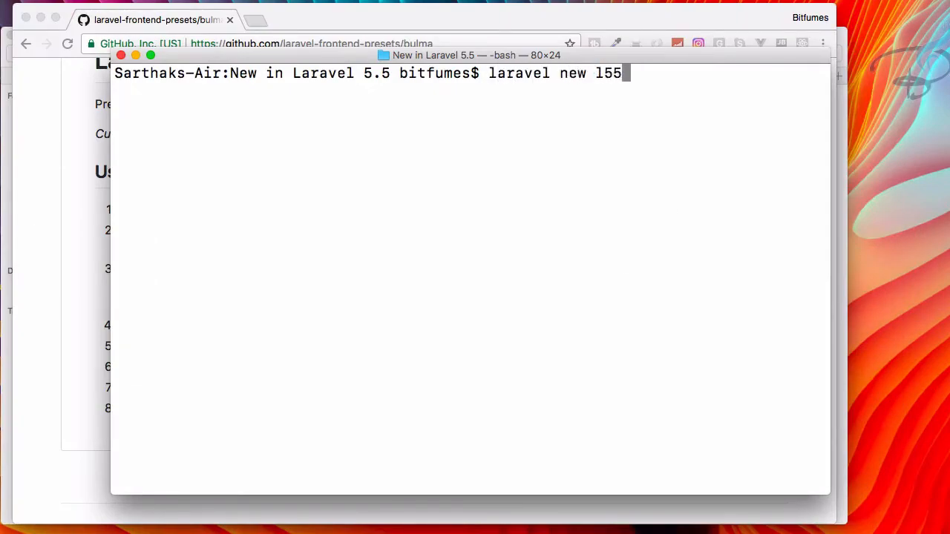
pyautogui.write('--dev')
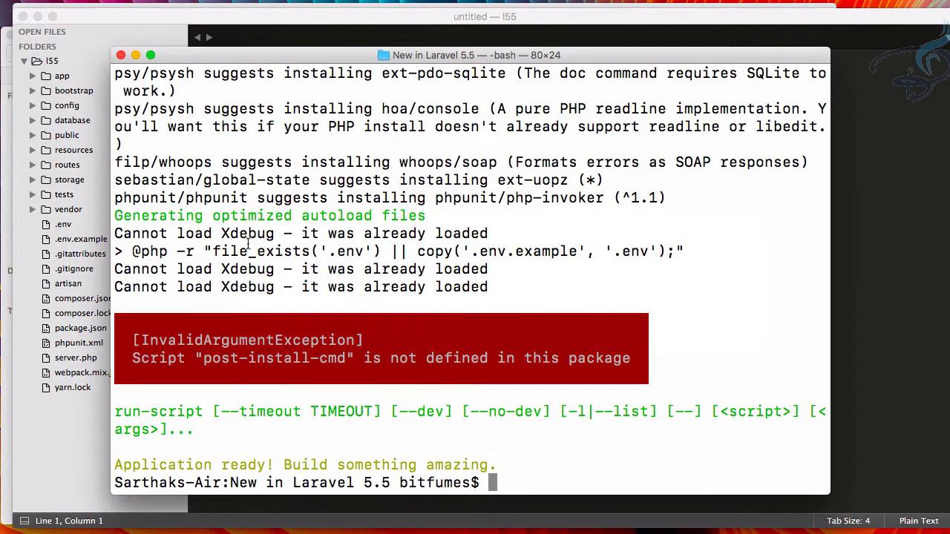
pyautogui.write('php artisan key:generate')
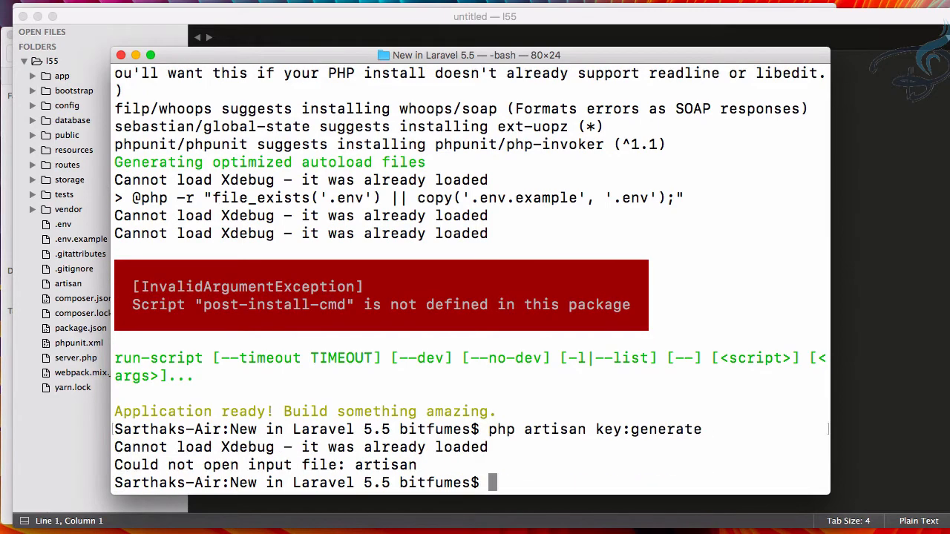
# Step: Switch over to Chrome and bring up a fresh browser tab
pyautogui.press('cmd+tab')
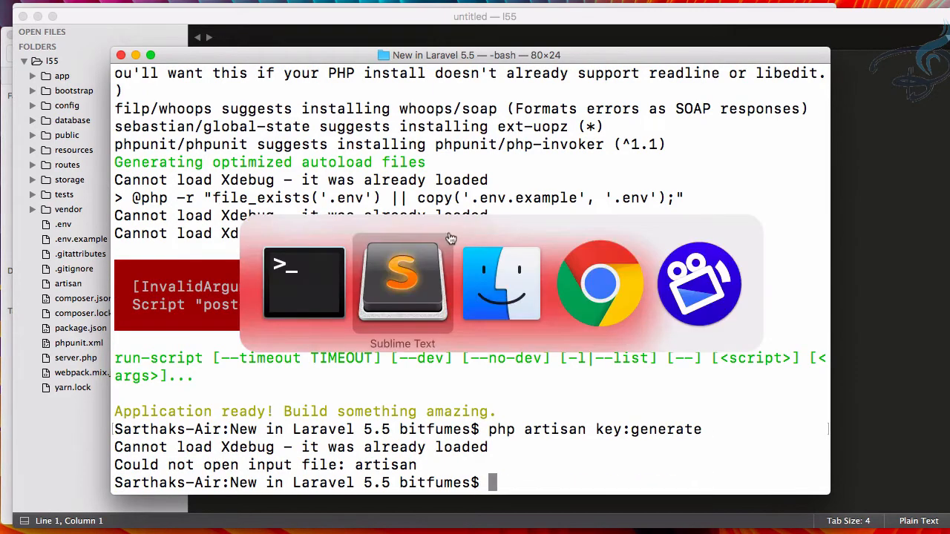
pyautogui.click(600, 282)
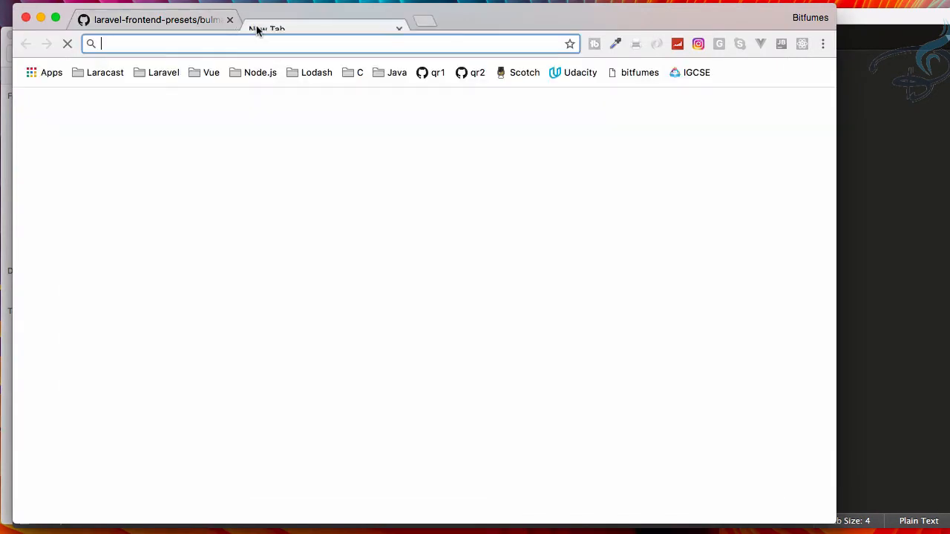
# Step: Load l55.dev, run php artisan key:generate inside l55, and get the Laravel welcome page
pyautogui.write('l55.dev')
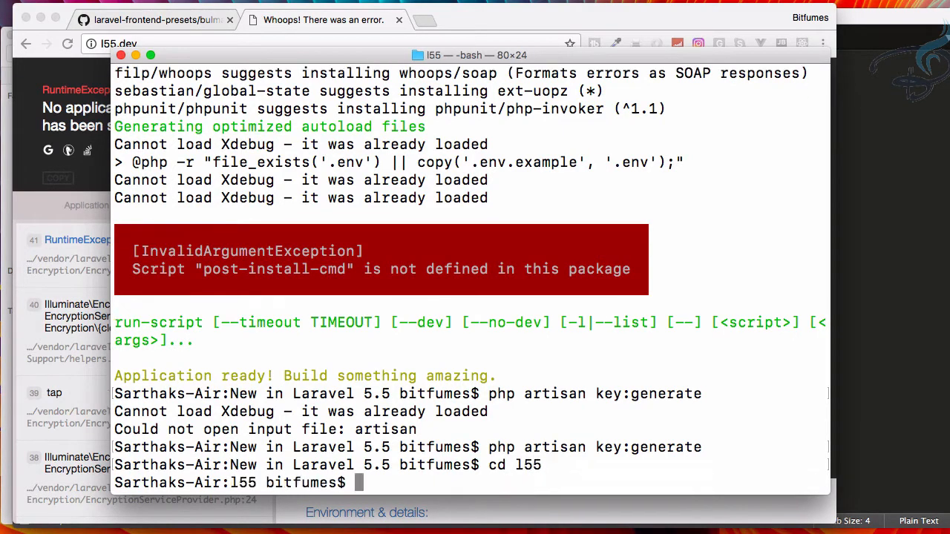
pyautogui.write('php artisan key:generate')
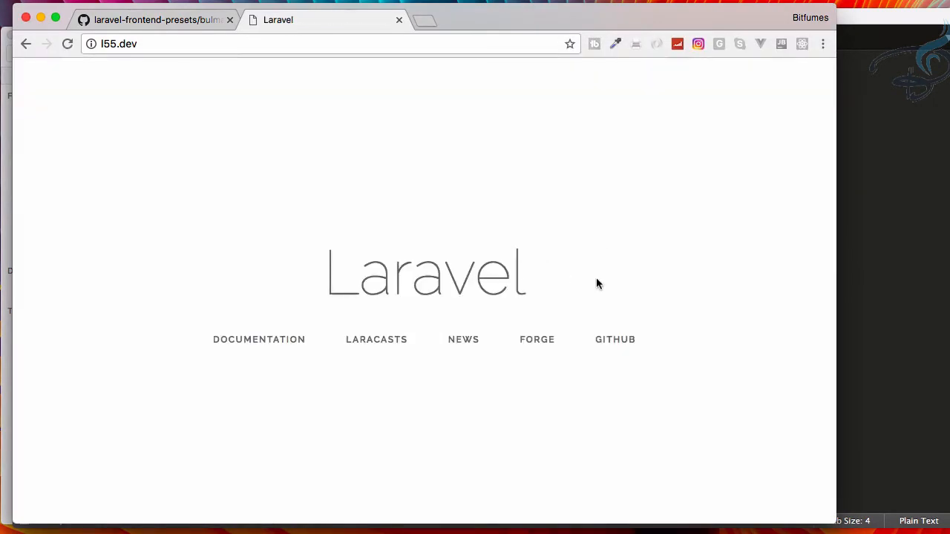
pyautogui.moveTo(883, 295)
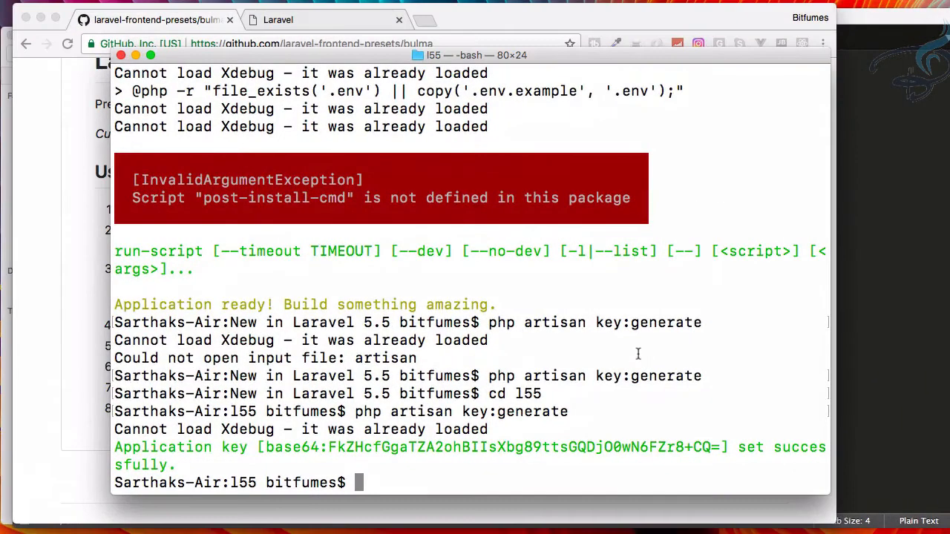
# Step: Run composer require laravel-frontend-presets/bulma in the l55 directory
pyautogui.write('composer require laravel-frontend-presets/bulma')
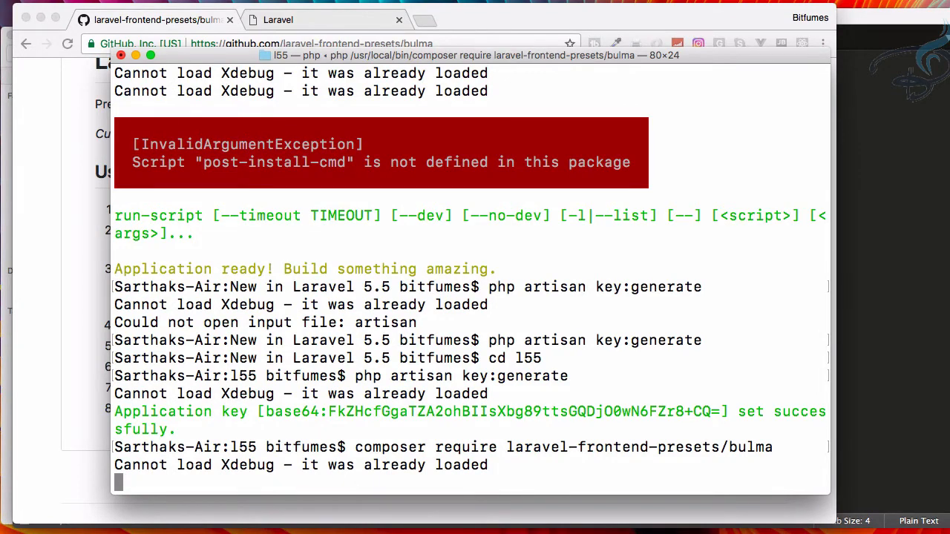
pyautogui.moveTo(83, 324)
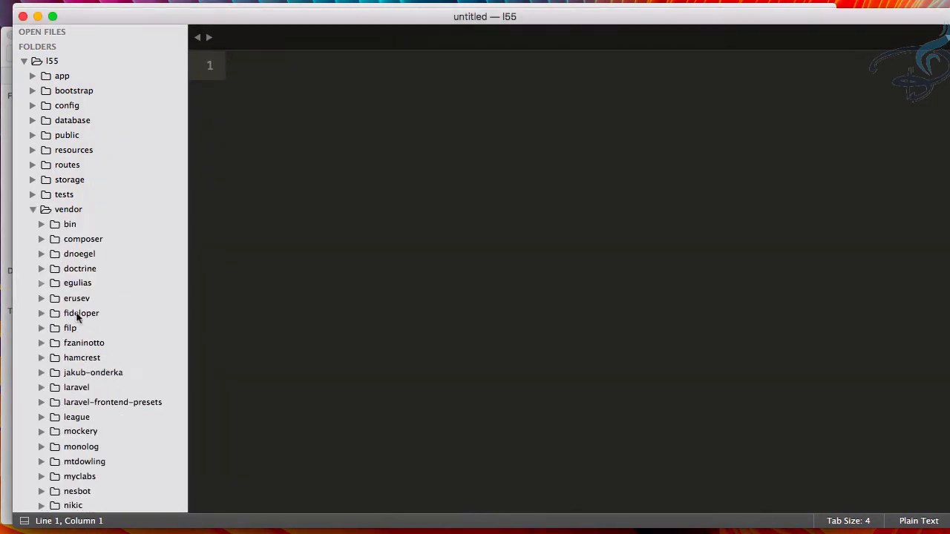
# Step: Inspect vendor/laravel-frontend-presets/bulma/composer.json and highlight its registered service provider lines
pyautogui.scroll(-3)
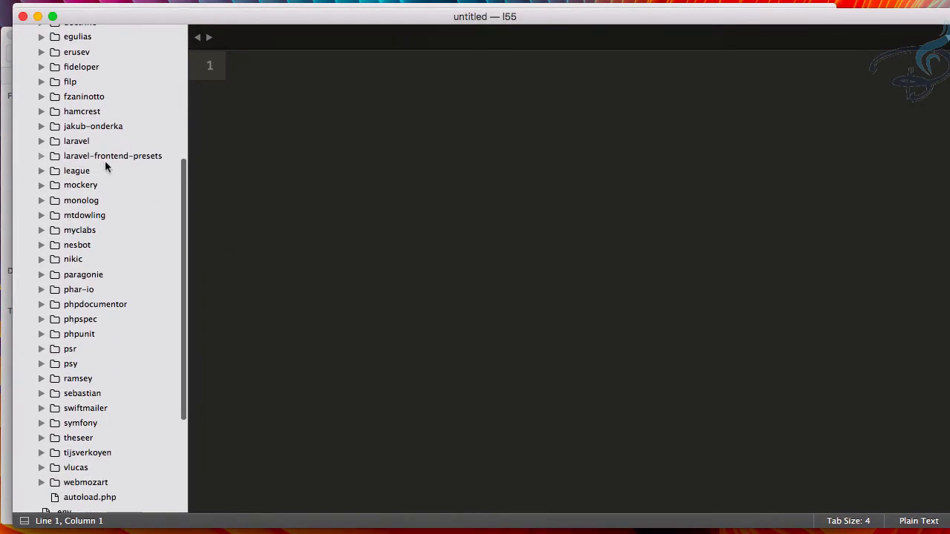
pyautogui.click(41, 156)
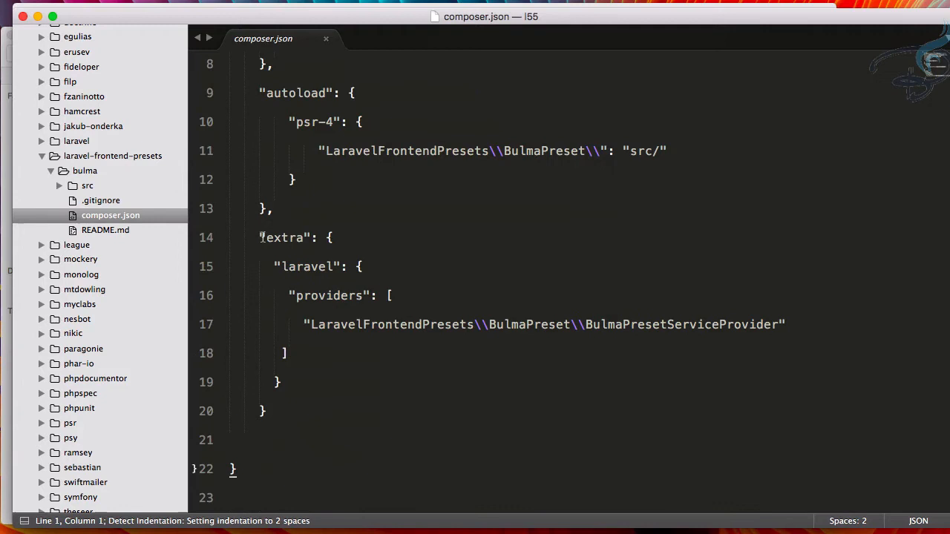
pyautogui.moveTo(260, 238); pyautogui.dragTo(266, 411)
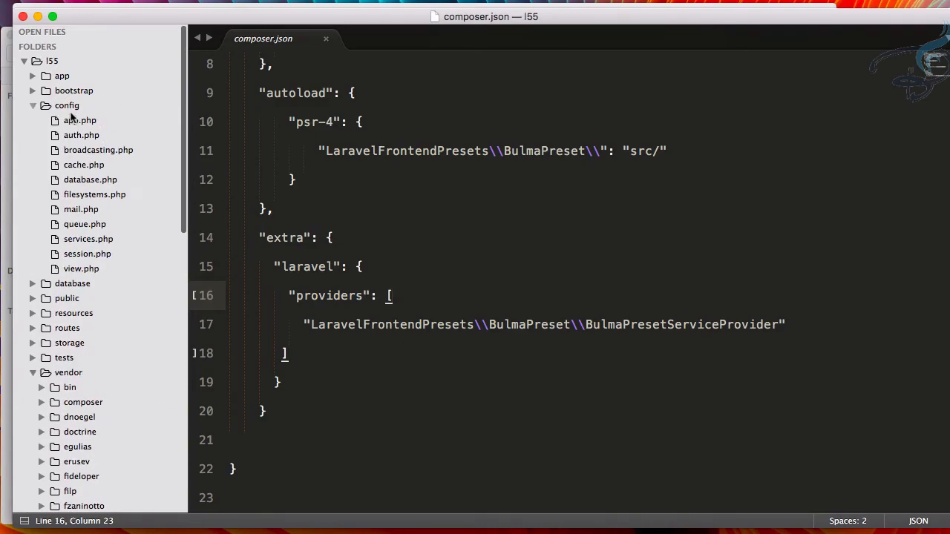
# Step: Review config/app.php's providers and aliases, ending back on the Bulma README
pyautogui.click(79, 120)
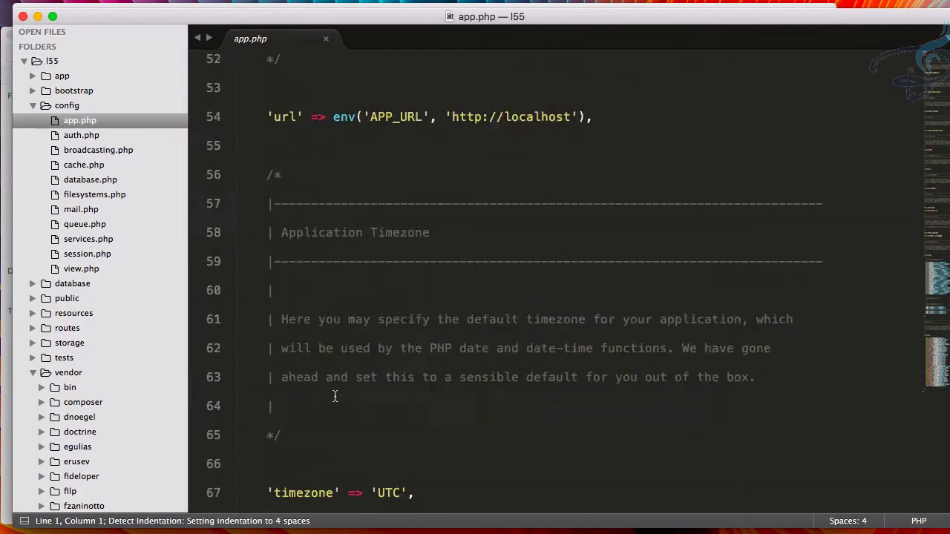
pyautogui.scroll(-3)
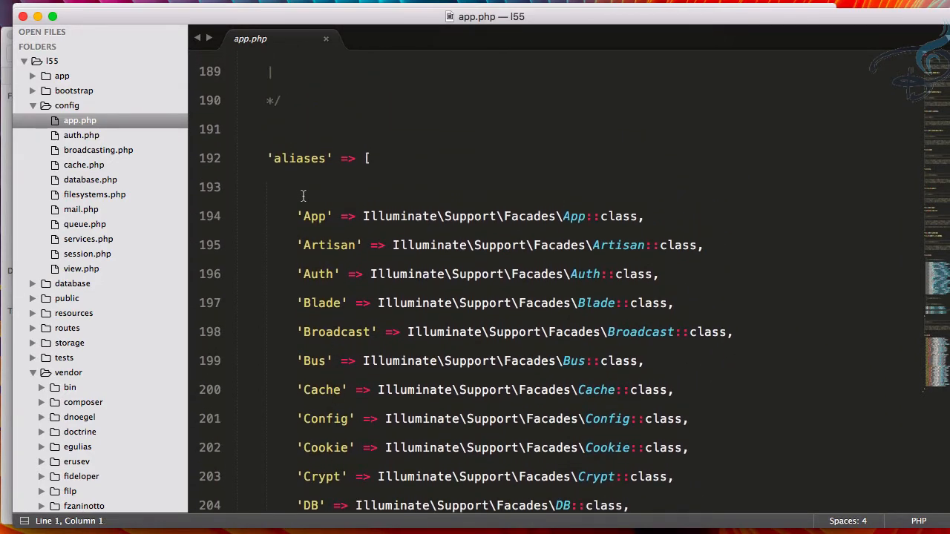
pyautogui.scroll(3)
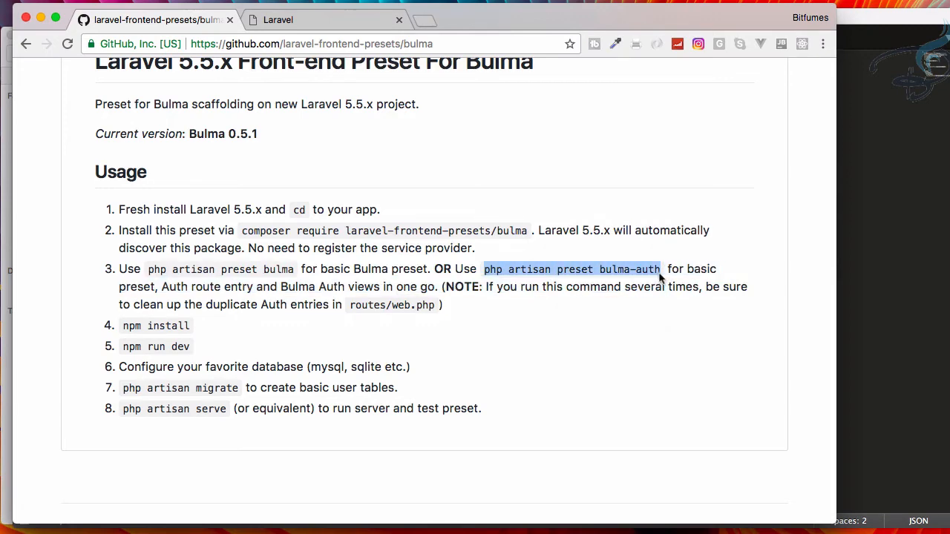
# Step: Back in Terminal, run php artisan preset bulma-auth followed by npm install and npm run dev
pyautogui.press('cmd+tab')
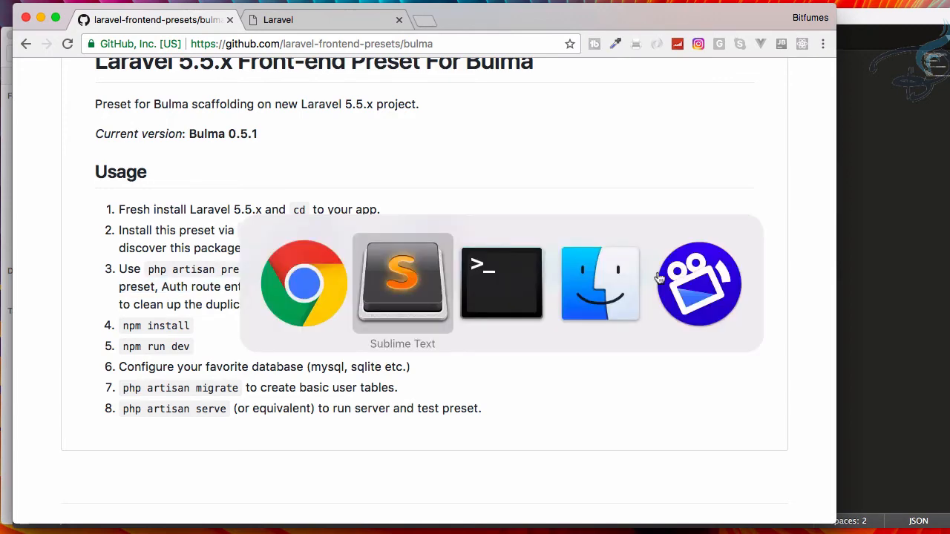
pyautogui.click(501, 282)
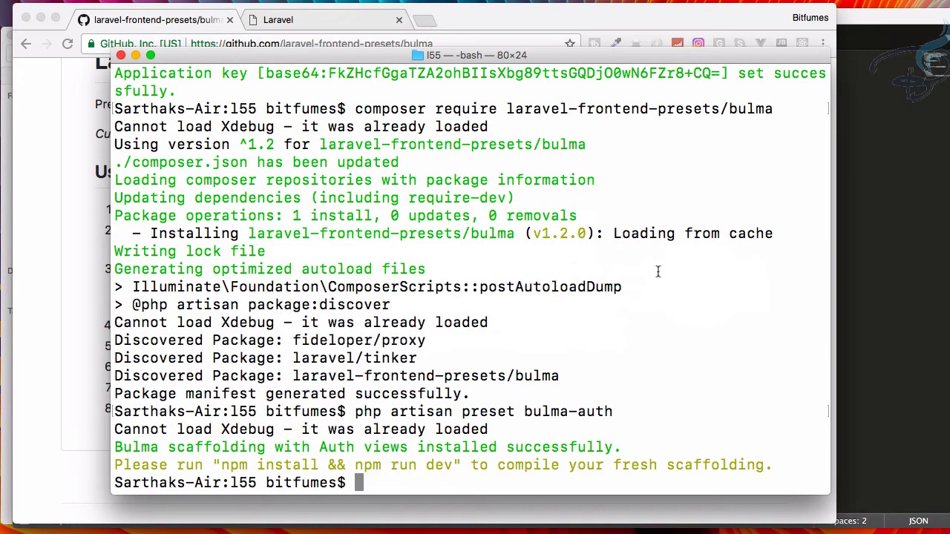
pyautogui.write('npm insta')
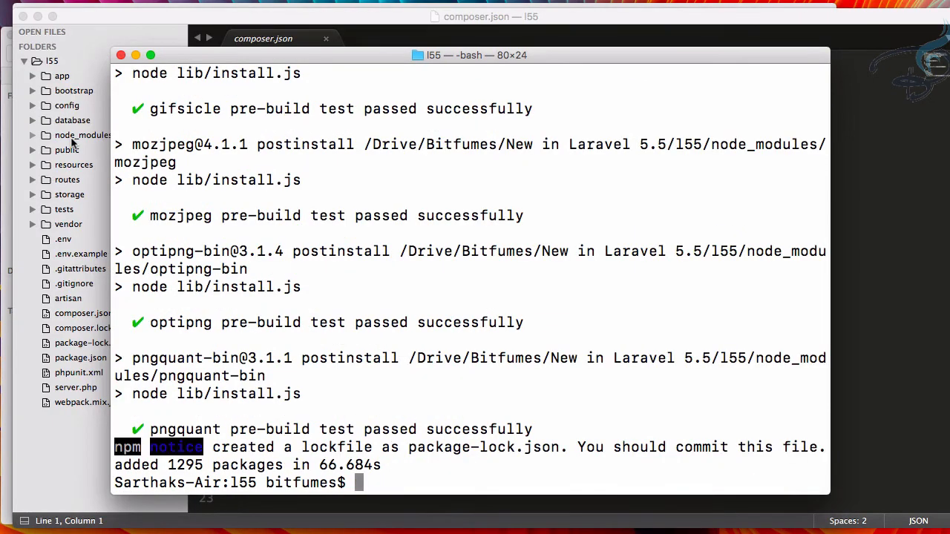
pyautogui.write('np')
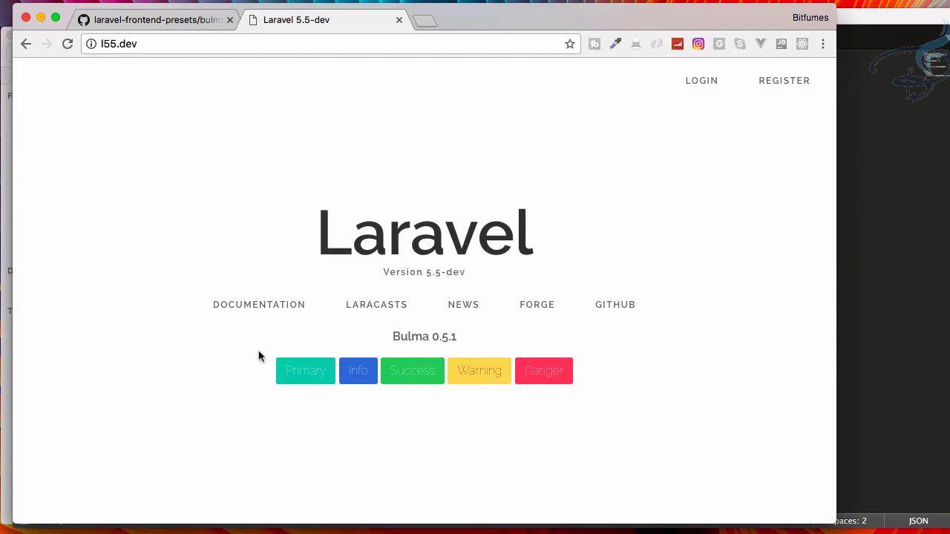
# Step: Open the Bulma-styled login page from l55.dev, then revisit composer.json's BulmaPresetServiceProvider entry
pyautogui.click(701, 80)
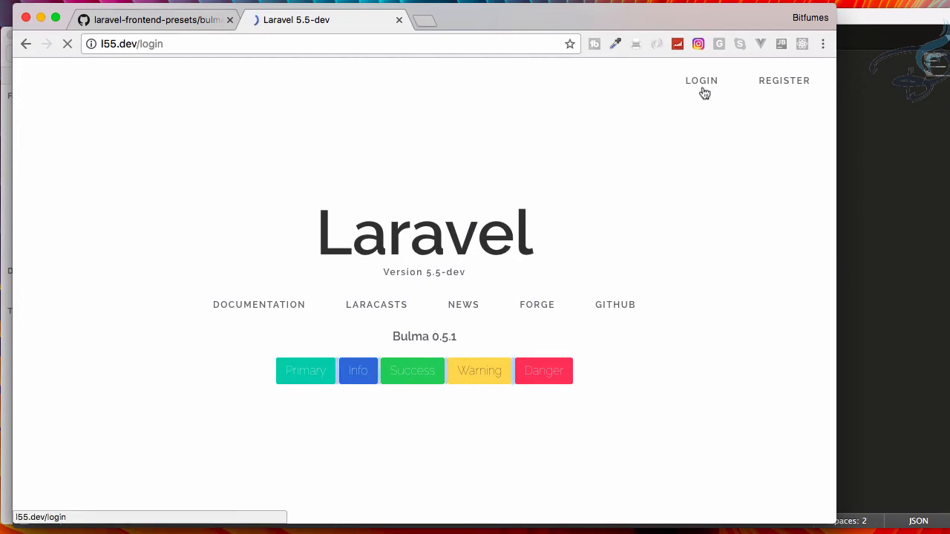
pyautogui.click(701, 80)
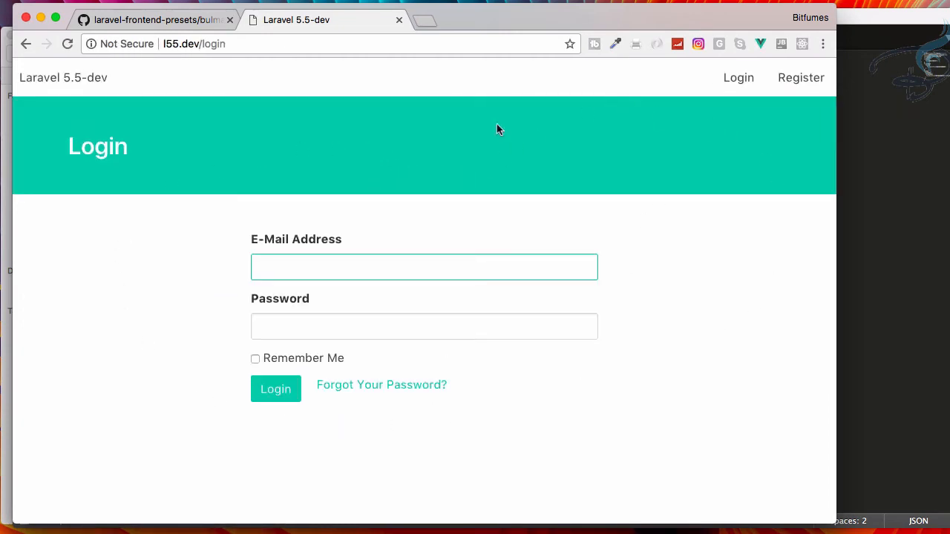
pyautogui.moveTo(560, 253)
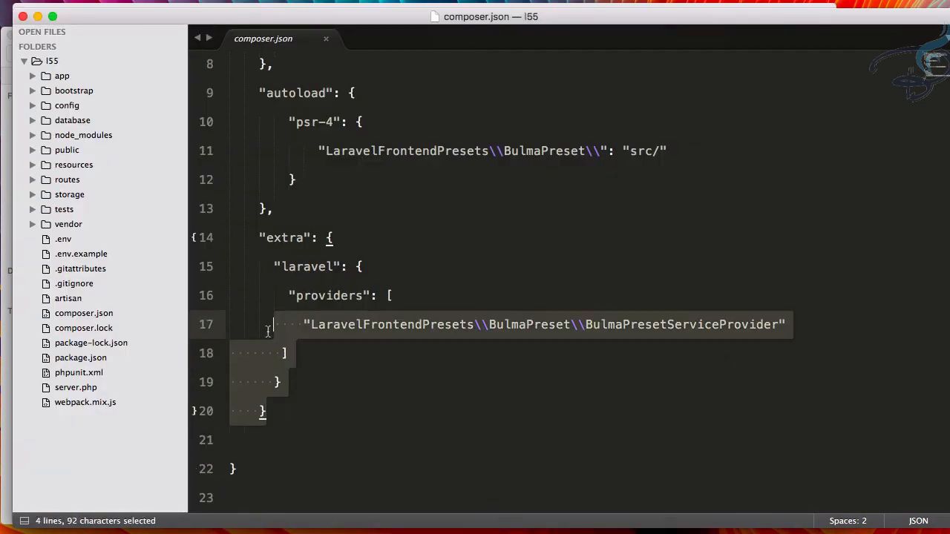
pyautogui.click(319, 324)
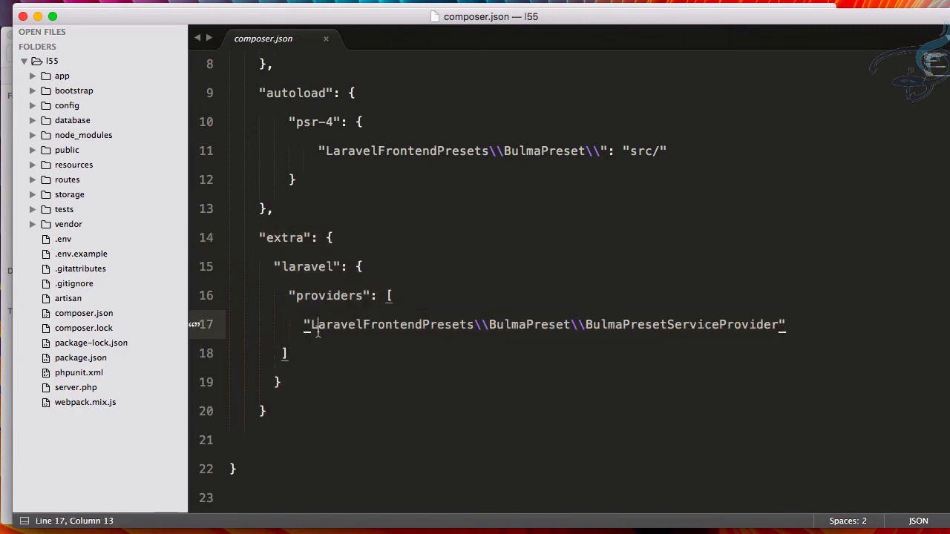